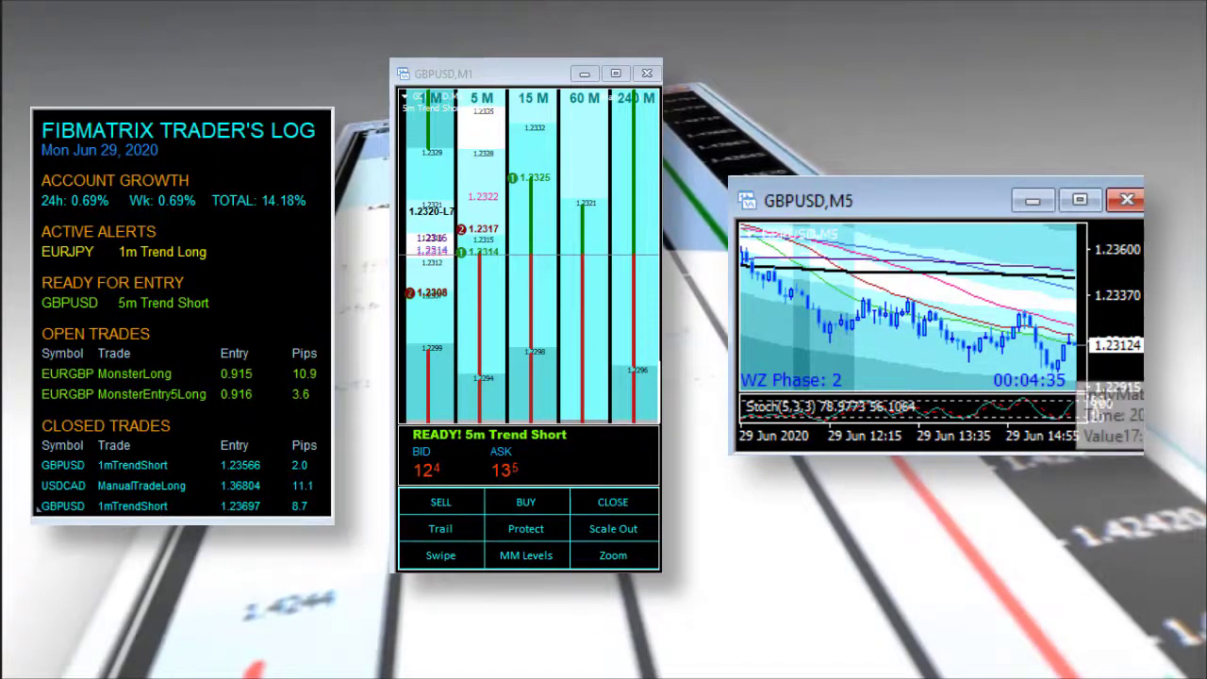
{"action": "mouse_move", "coordinate": [1011, 308]}
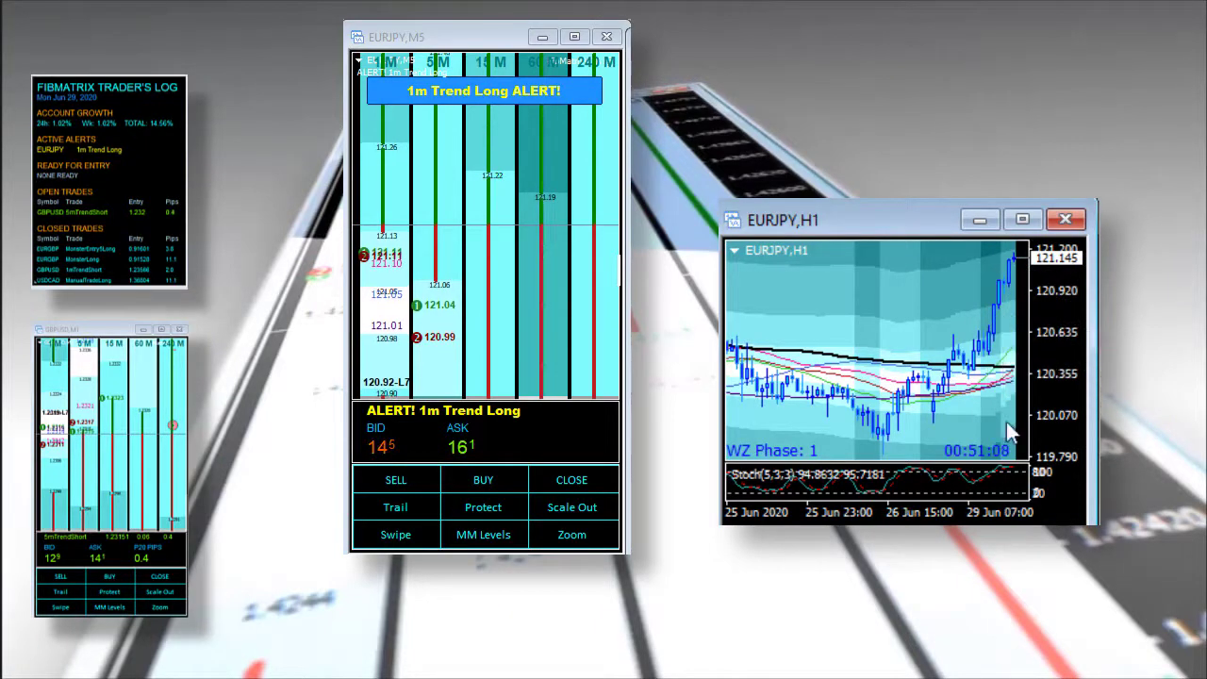
{"action": "mouse_move", "coordinate": [431, 247]}
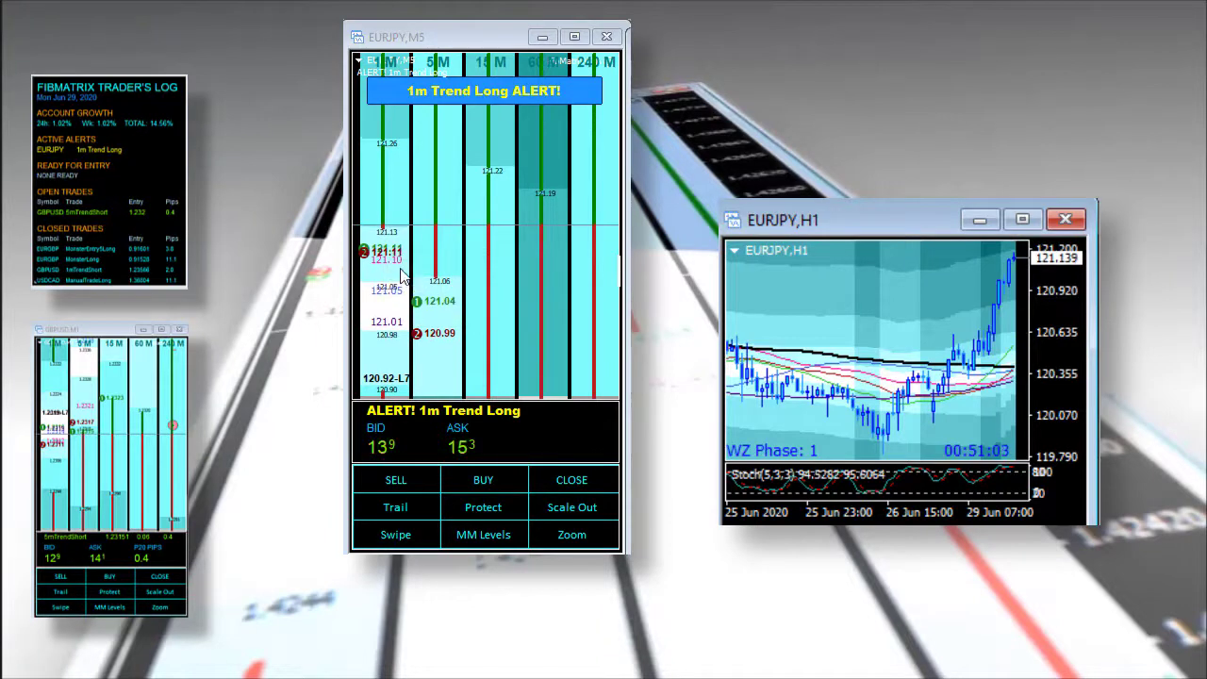
{"action": "mouse_move", "coordinate": [407, 228]}
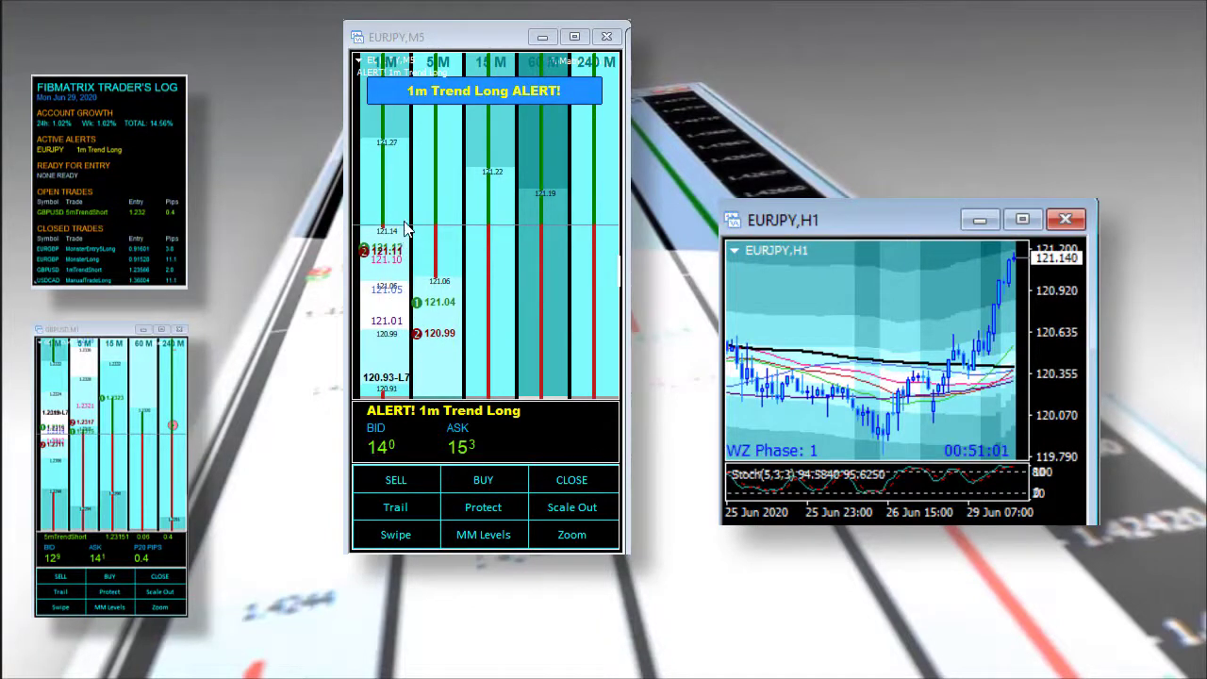
{"action": "mouse_move", "coordinate": [1013, 283]}
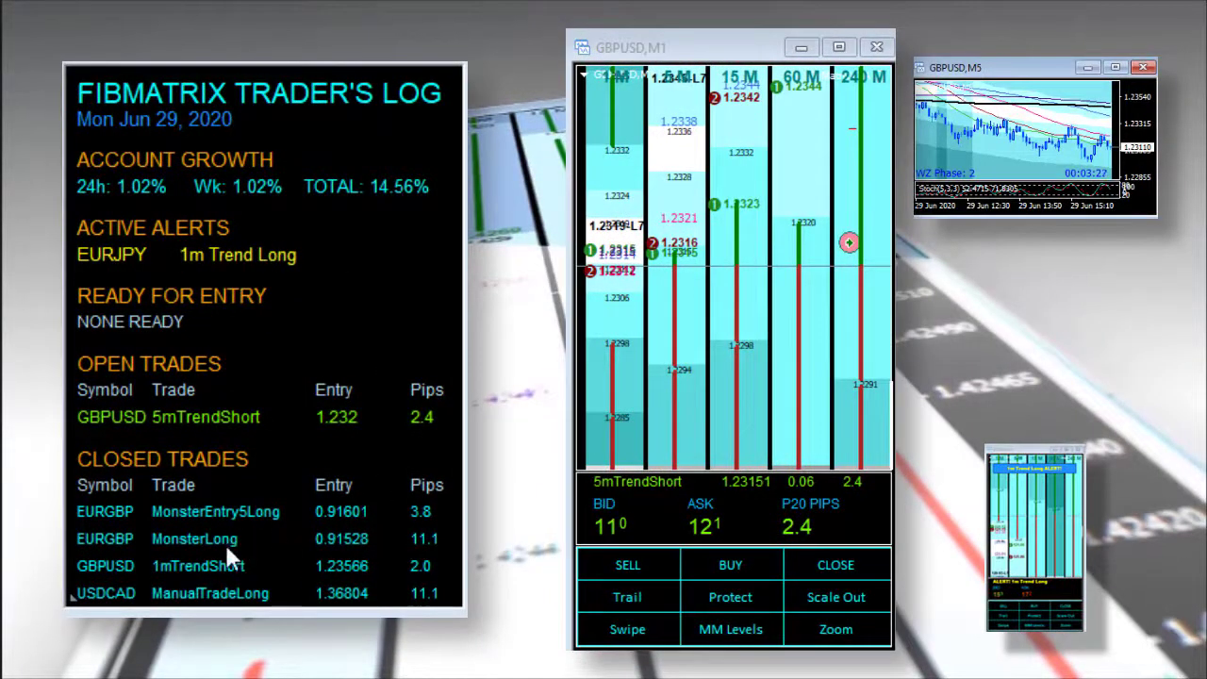
{"action": "mouse_move", "coordinate": [366, 556]}
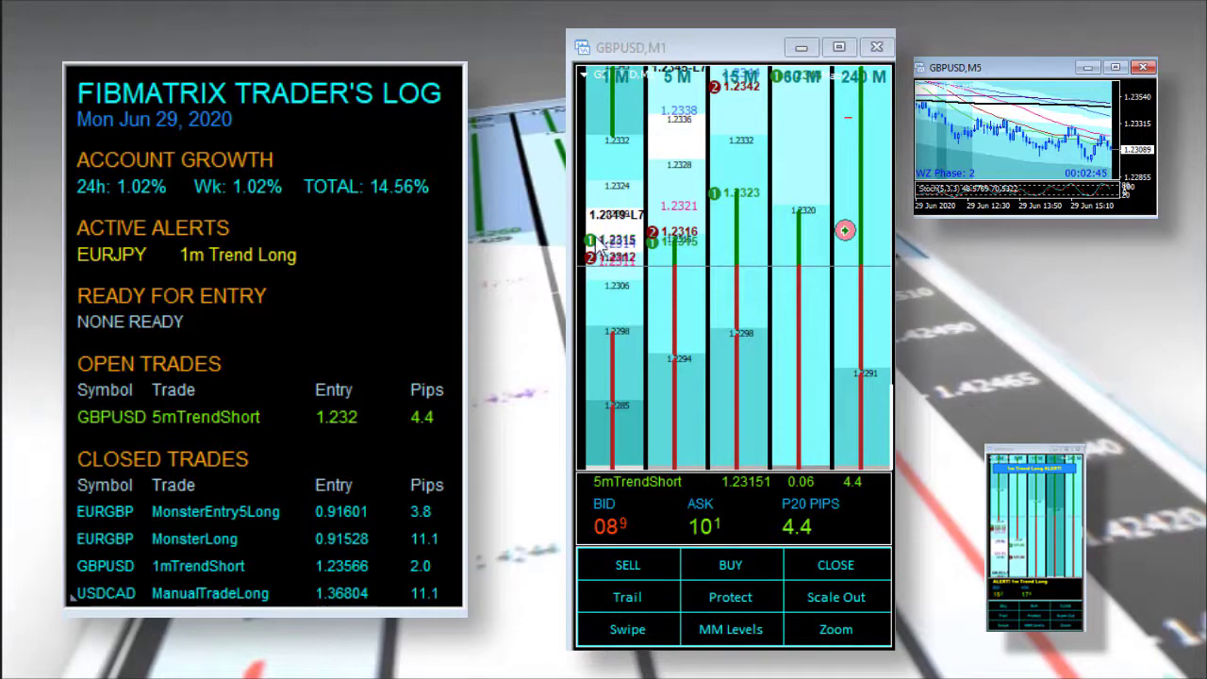
{"action": "mouse_move", "coordinate": [634, 285]}
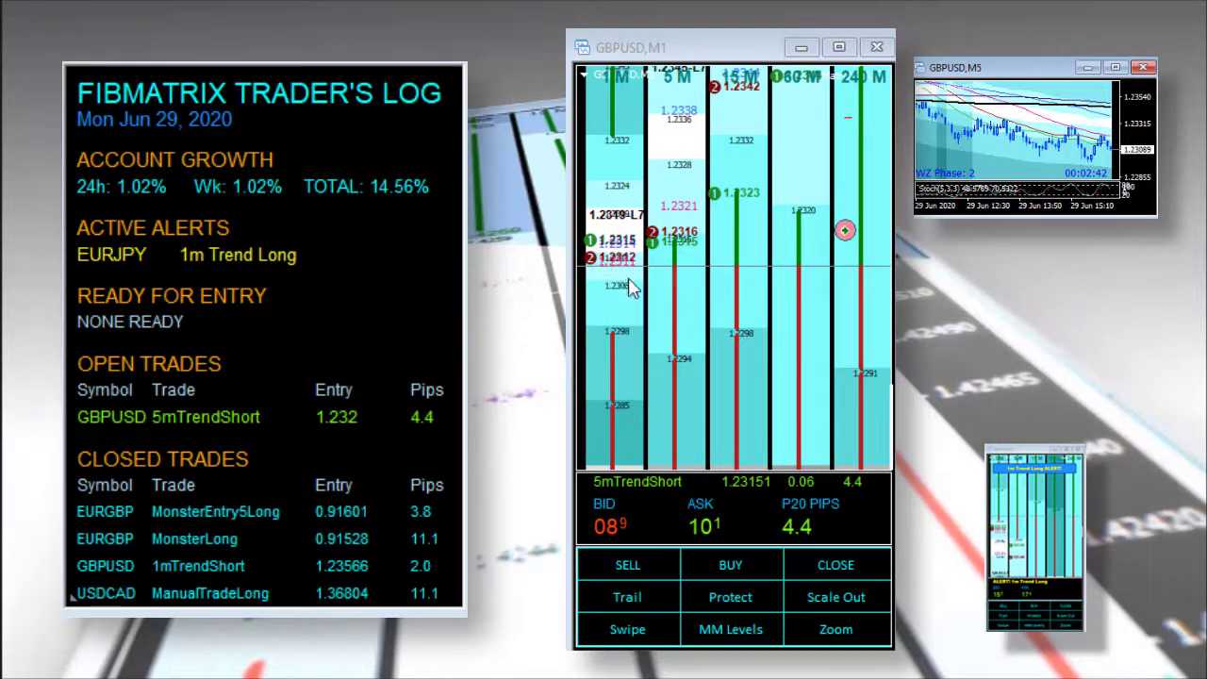
{"action": "mouse_move", "coordinate": [1024, 70]}
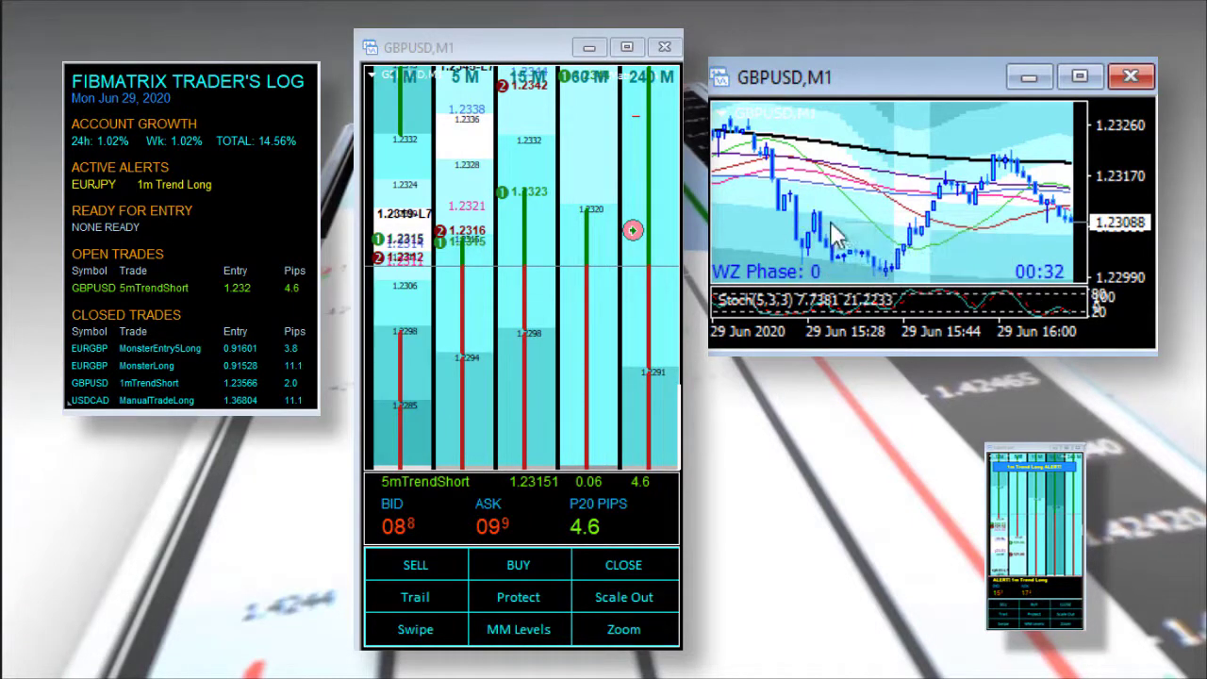
{"action": "mouse_move", "coordinate": [902, 250]}
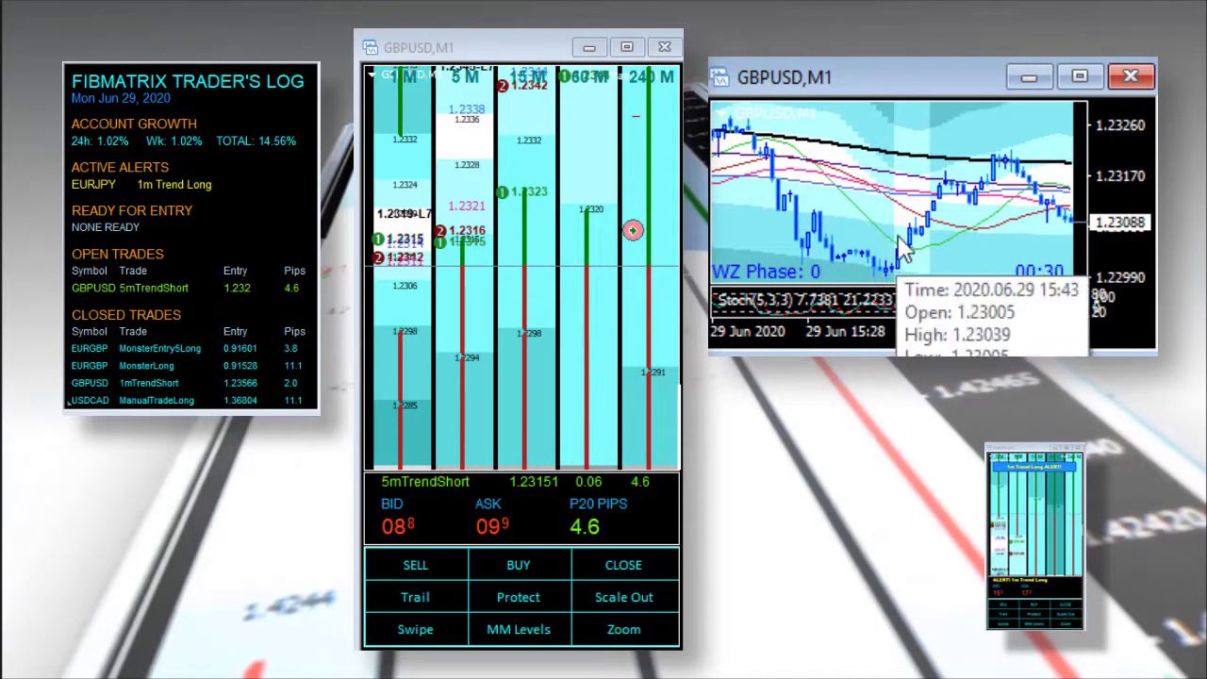
{"action": "mouse_move", "coordinate": [962, 226]}
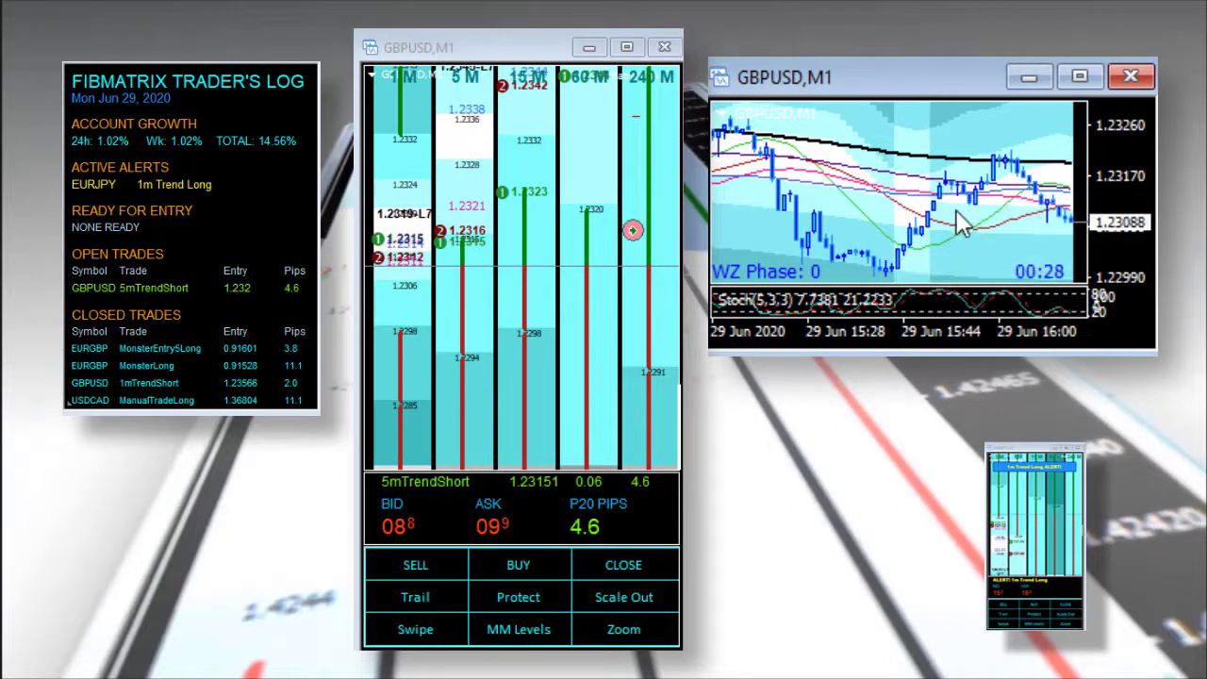
{"action": "mouse_move", "coordinate": [1032, 194]}
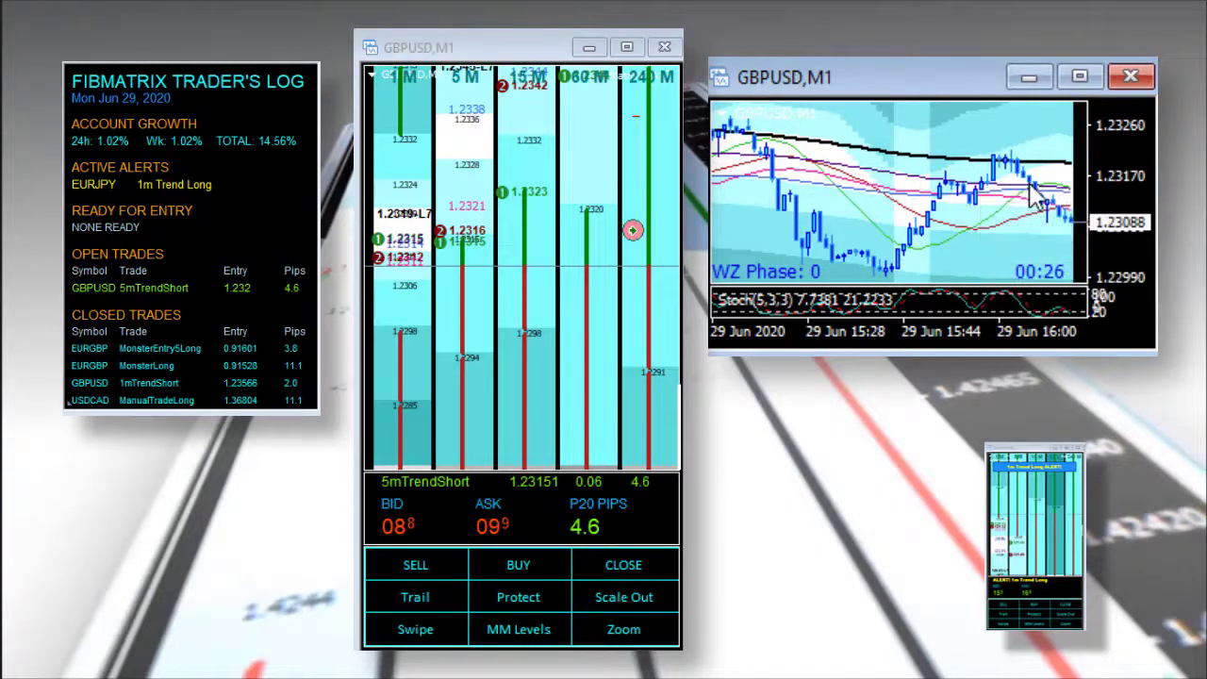
{"action": "mouse_move", "coordinate": [1059, 231]}
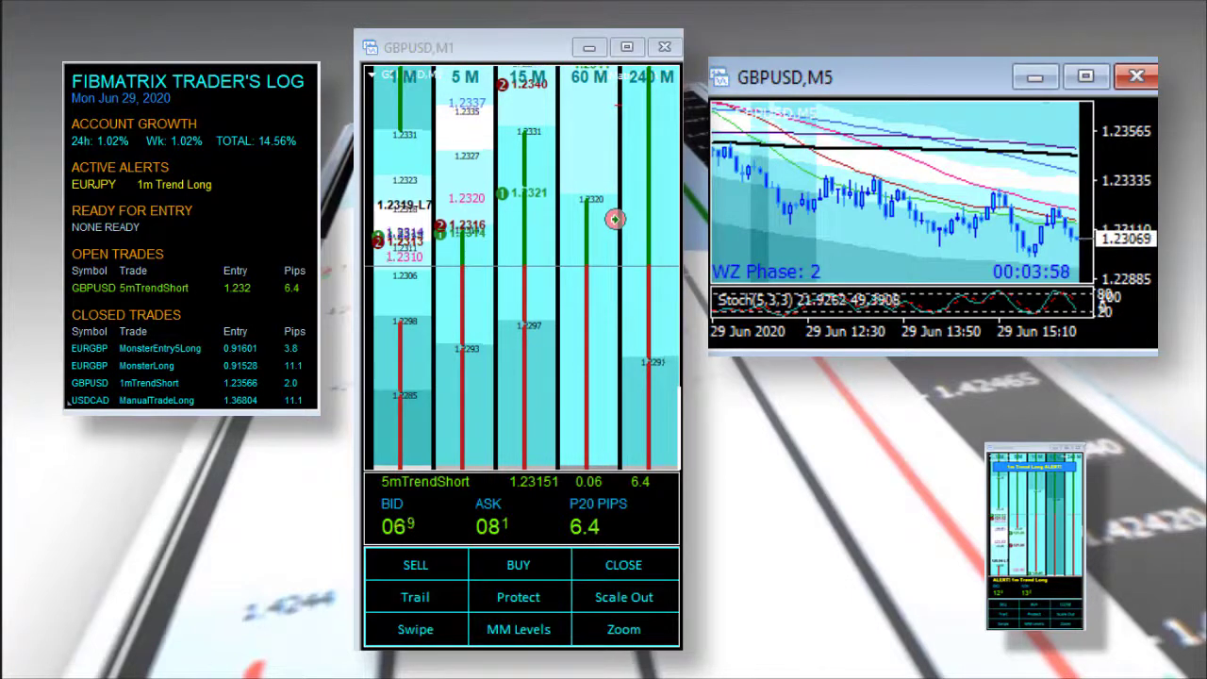
{"action": "mouse_move", "coordinate": [1023, 269]}
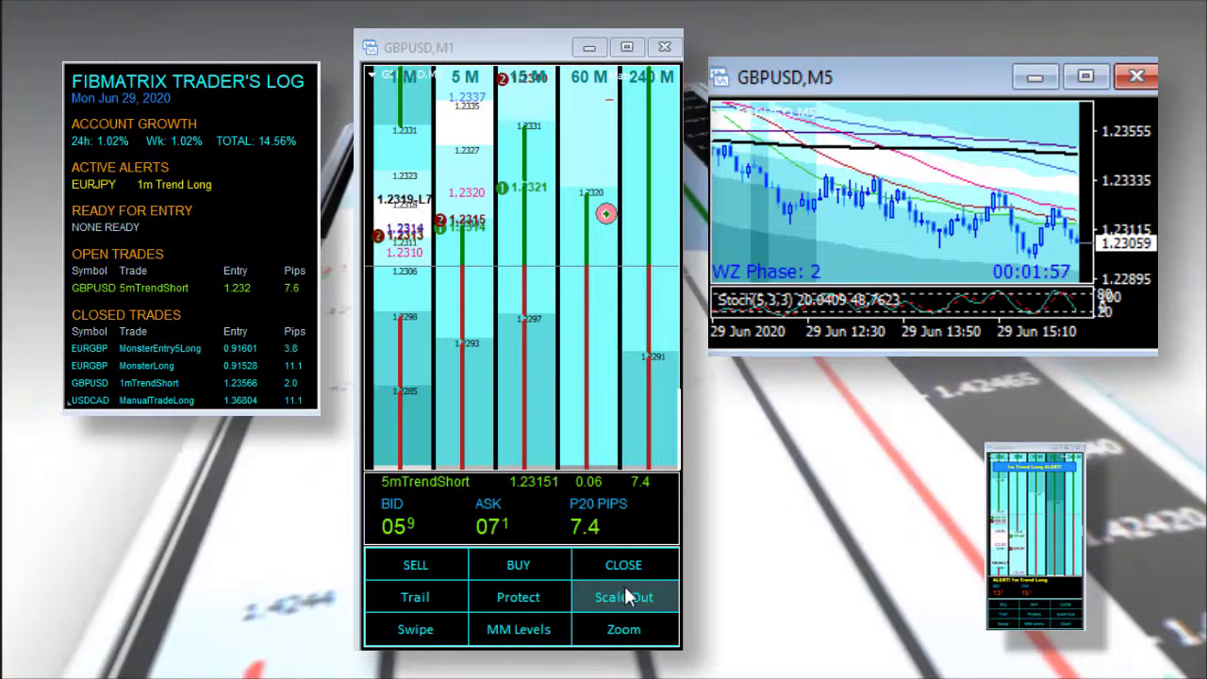
{"action": "mouse_move", "coordinate": [1084, 77]}
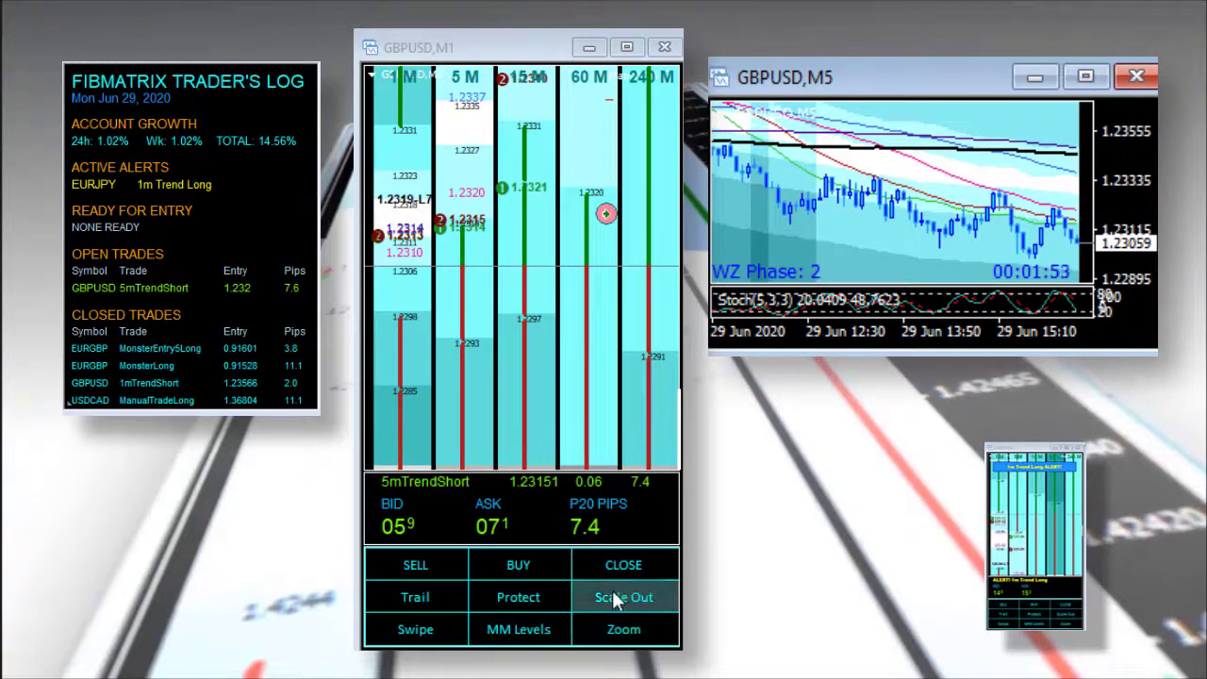
{"action": "mouse_move", "coordinate": [1141, 175]}
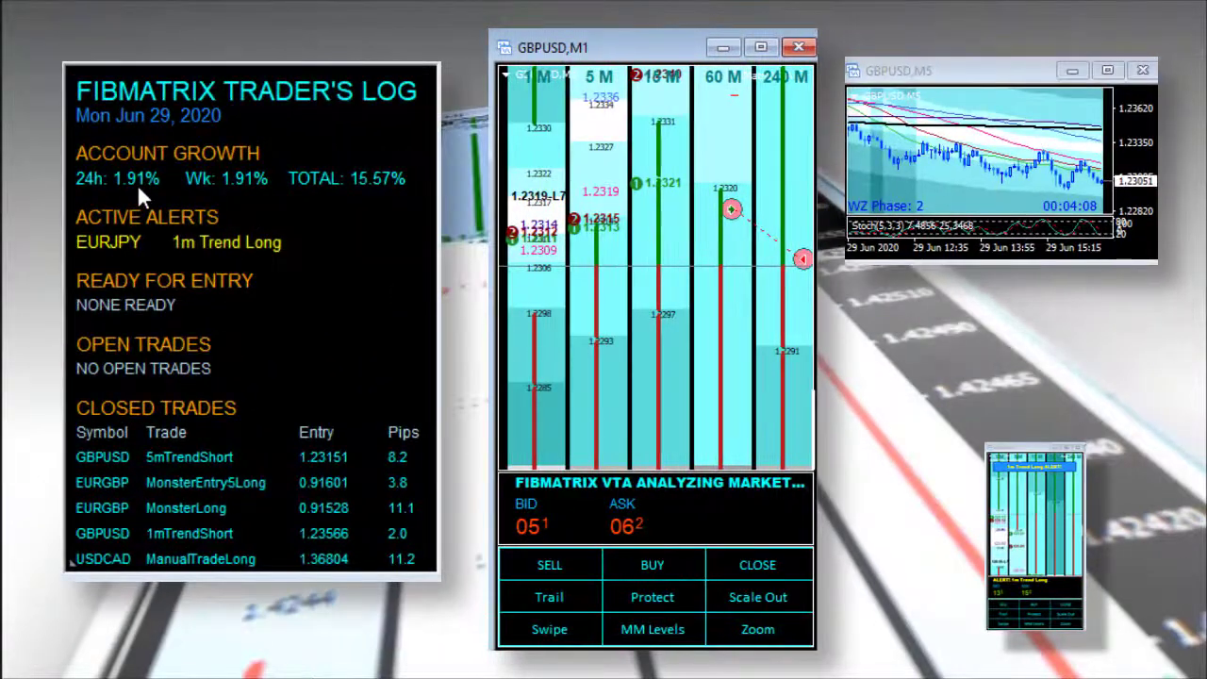
{"action": "mouse_move", "coordinate": [215, 217]}
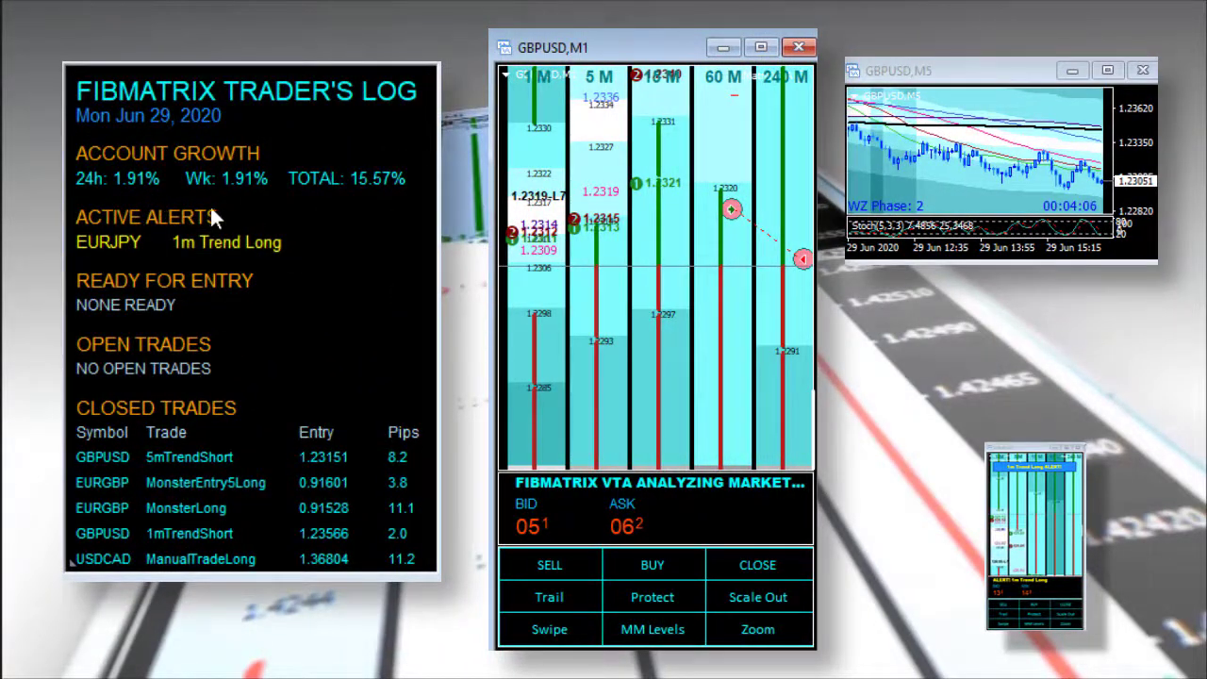
{"action": "mouse_move", "coordinate": [649, 314]}
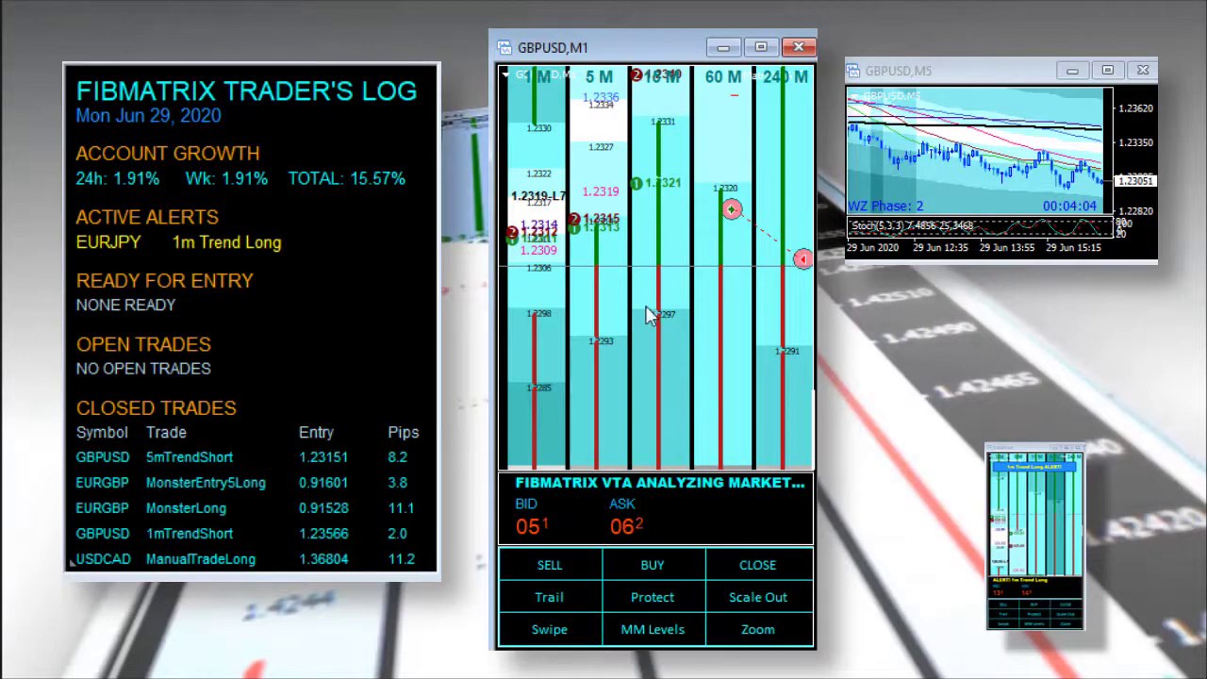
{"action": "mouse_move", "coordinate": [124, 179]}
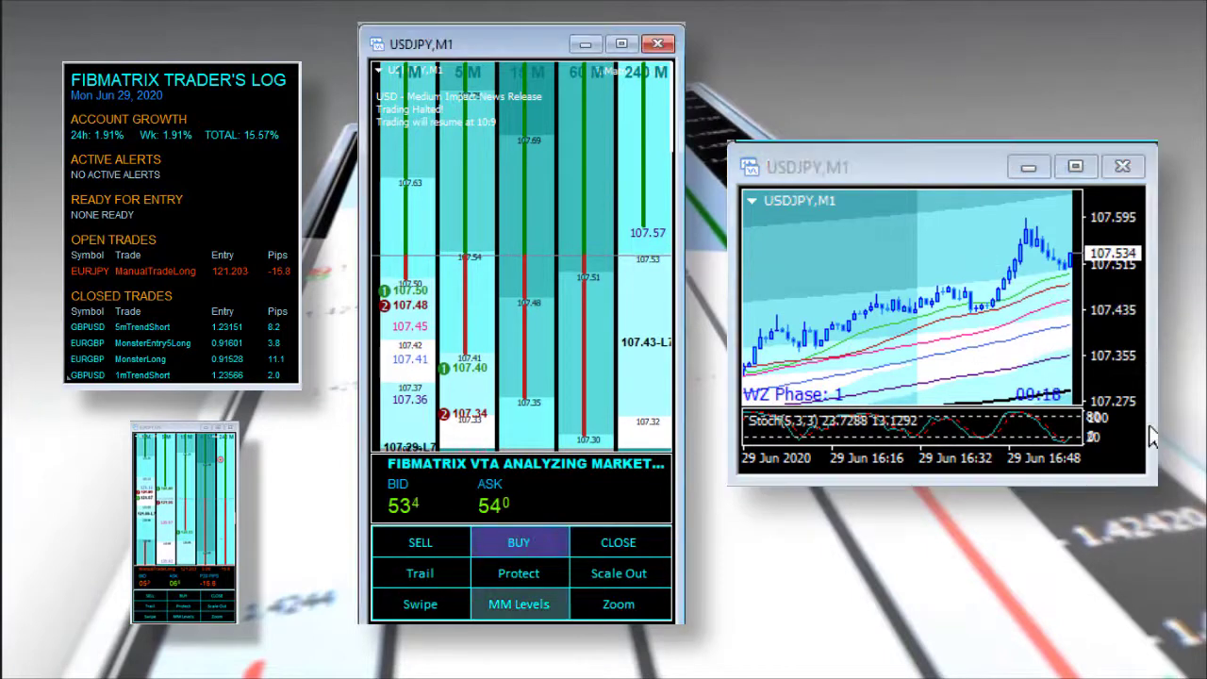
Open a manual USDJPY long from the FibMatrix panel, filled at 107.540
{"action": "left_click", "coordinate": [519, 542]}
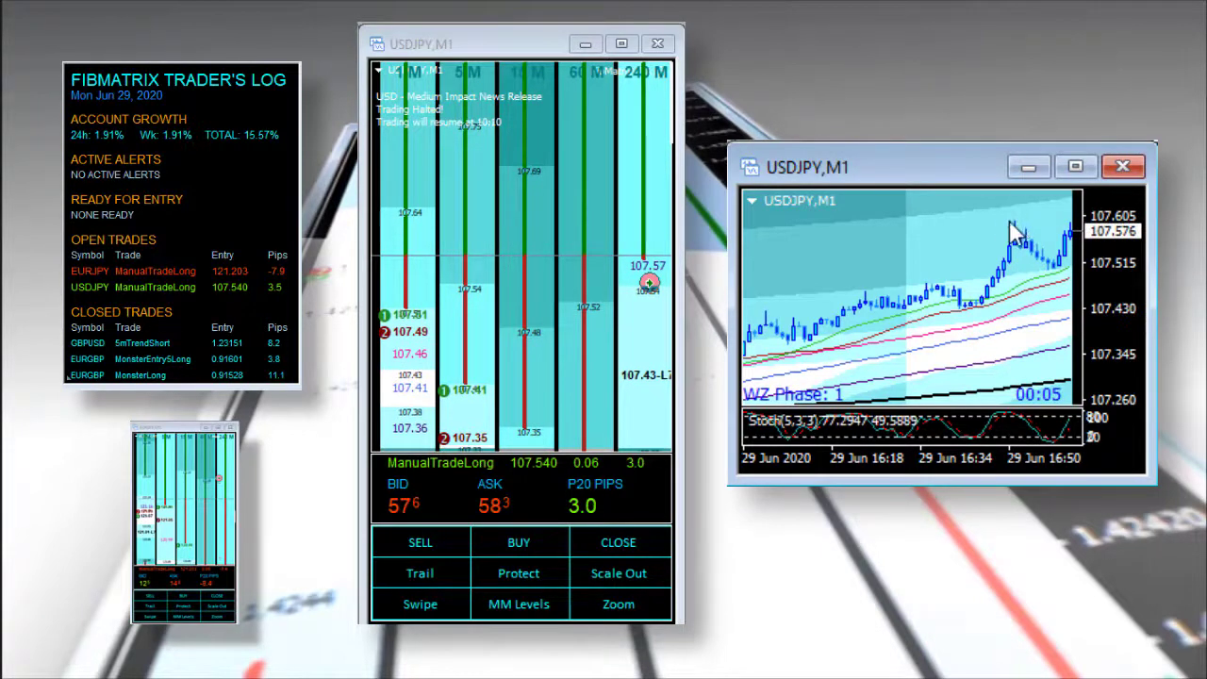
{"action": "mouse_move", "coordinate": [1040, 224]}
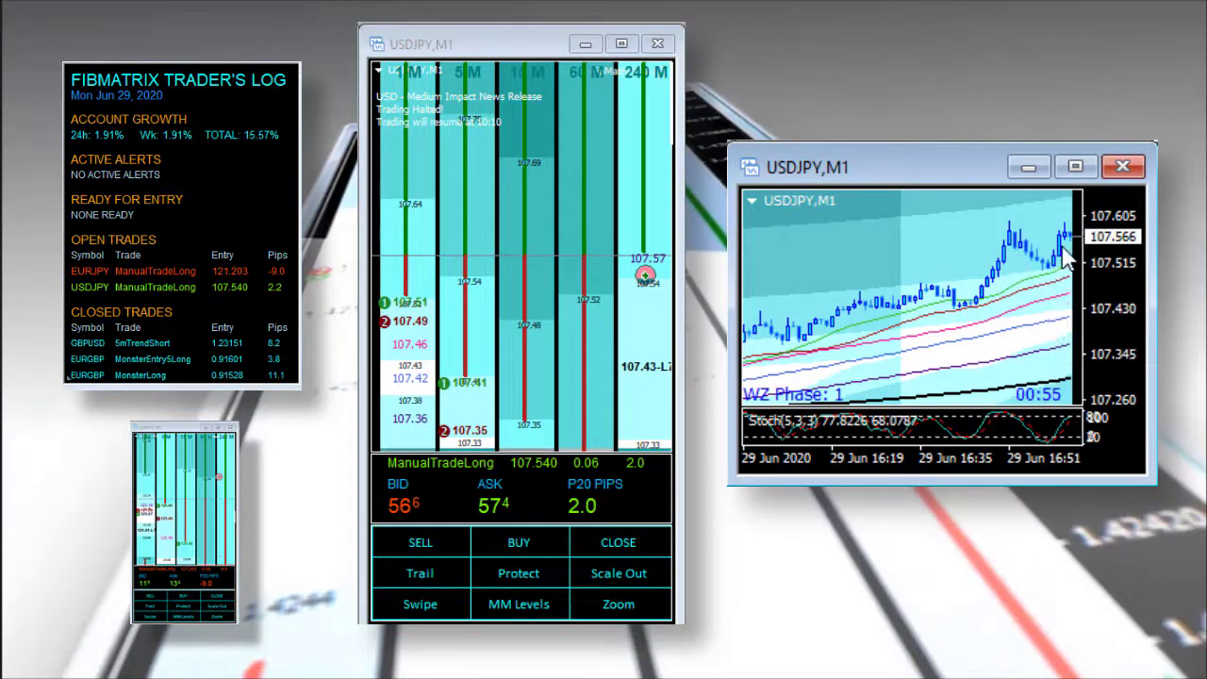
{"action": "mouse_move", "coordinate": [999, 235]}
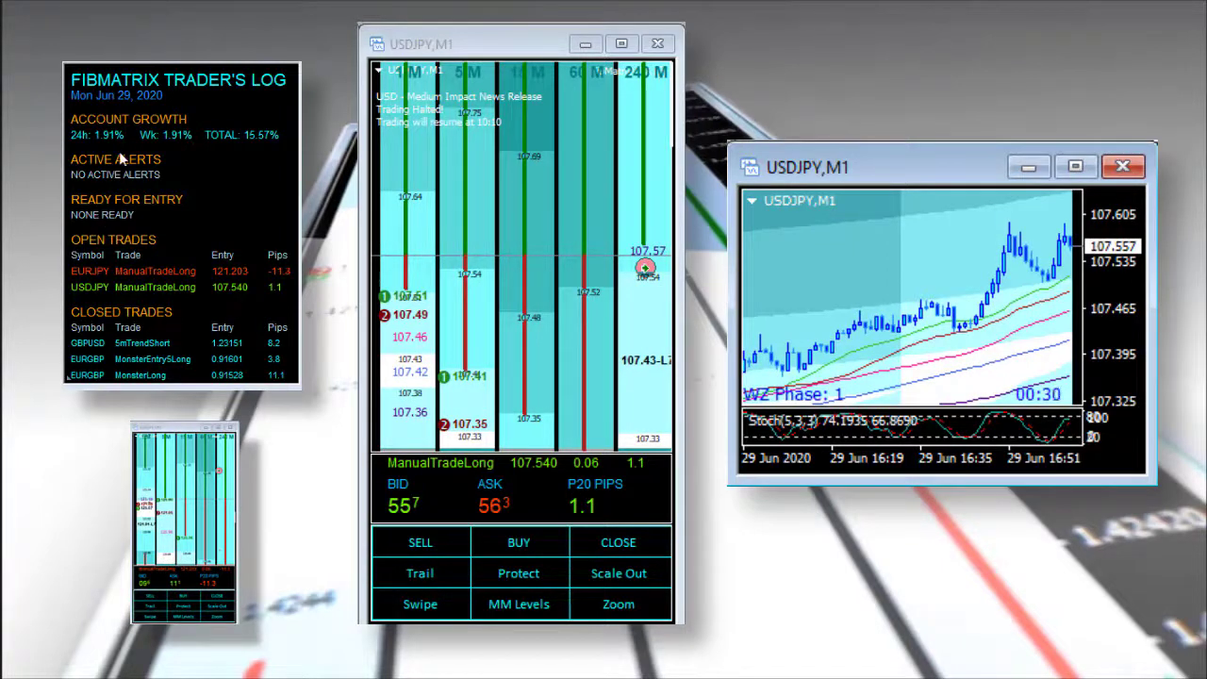
{"action": "mouse_move", "coordinate": [122, 158]}
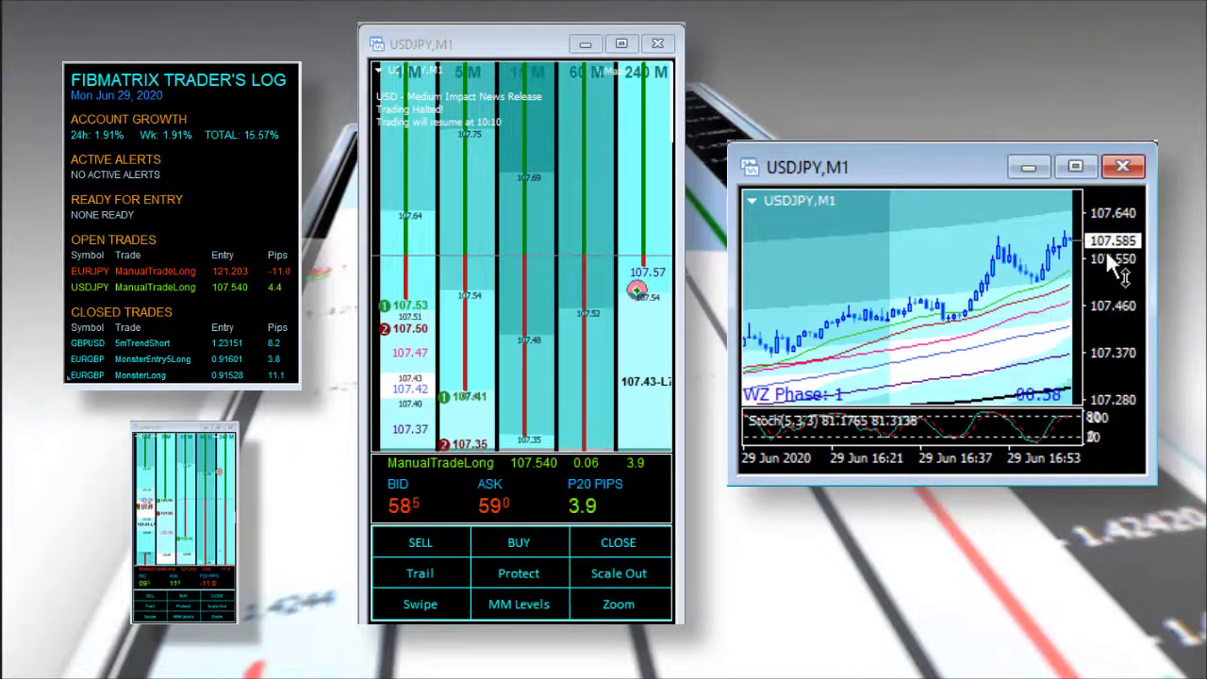
{"action": "mouse_move", "coordinate": [1061, 249]}
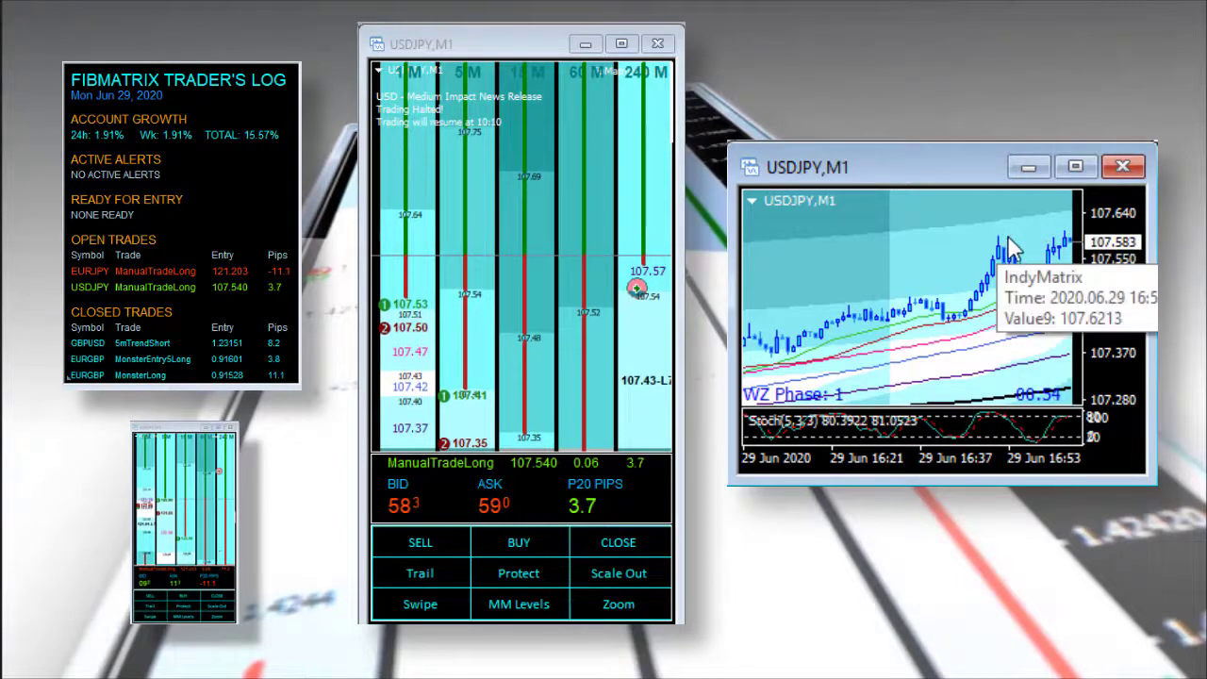
{"action": "mouse_move", "coordinate": [1117, 278]}
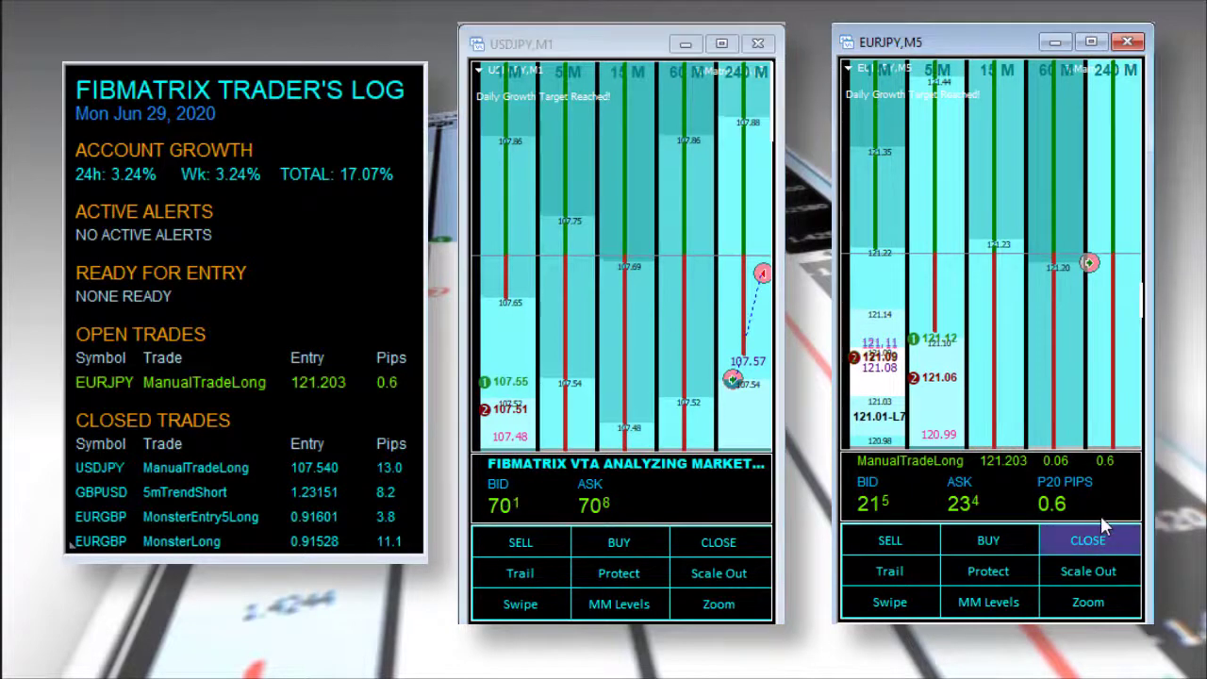
Close the EURJPY ManualTradeLong trade from its FibMatrix panel, growth total reaching 17.14%
{"action": "left_click", "coordinate": [1087, 540]}
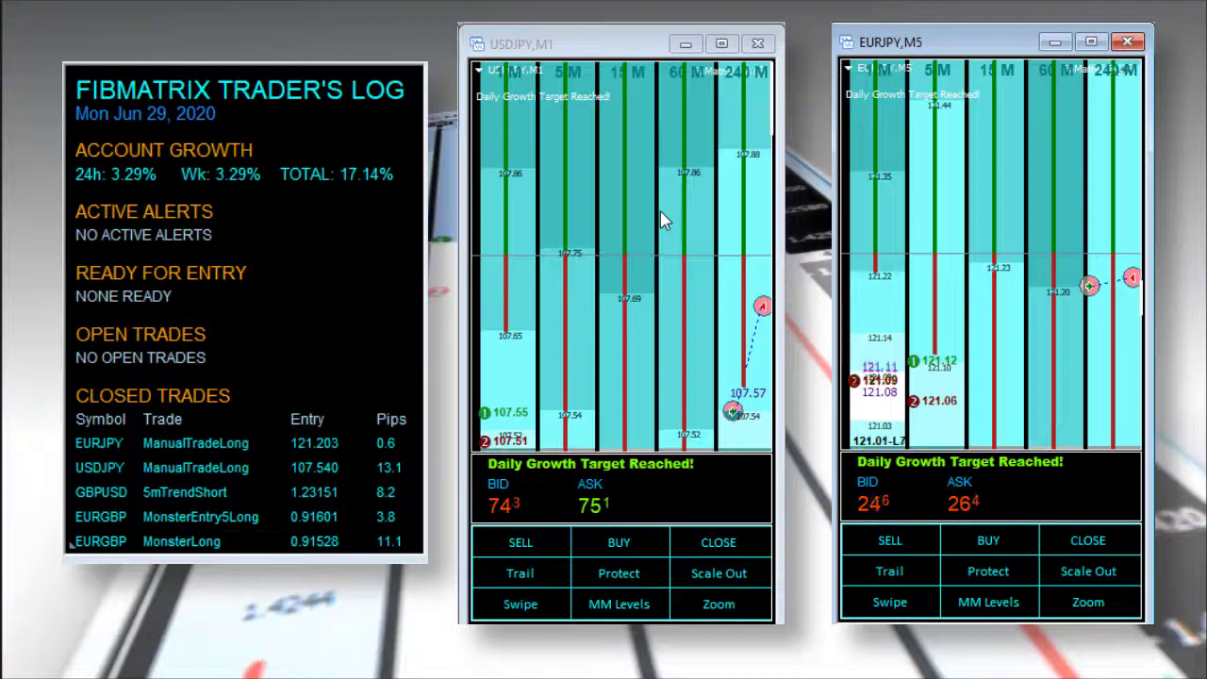
{"action": "mouse_move", "coordinate": [127, 193]}
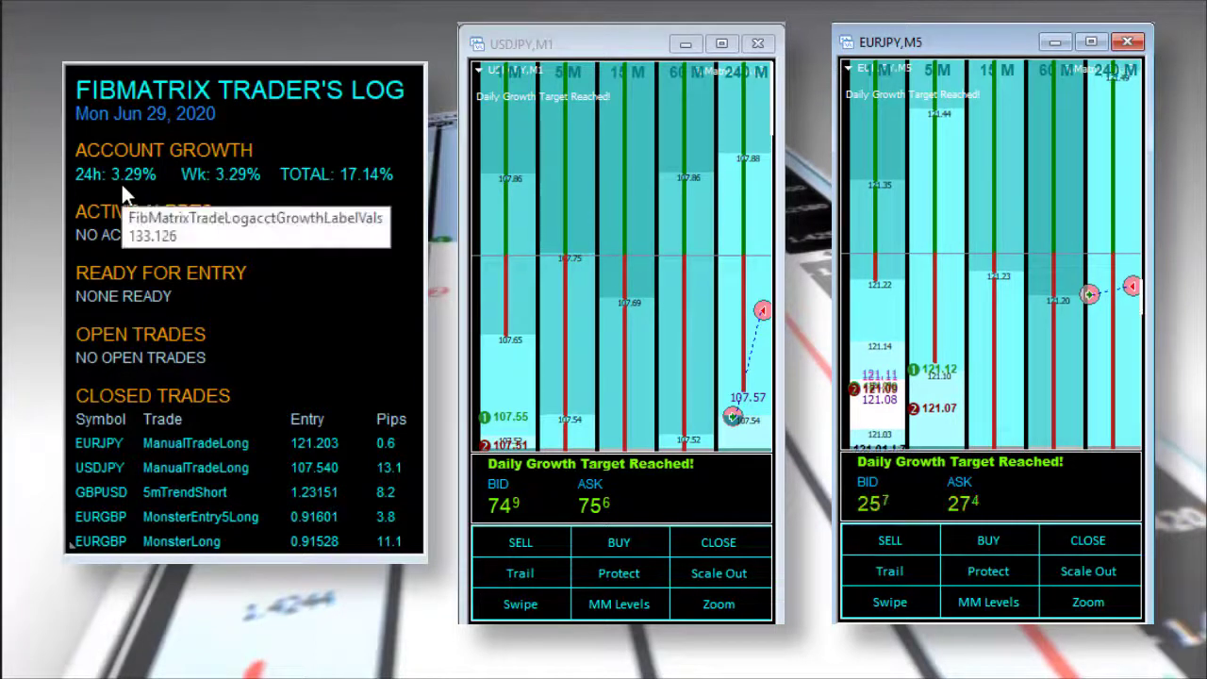